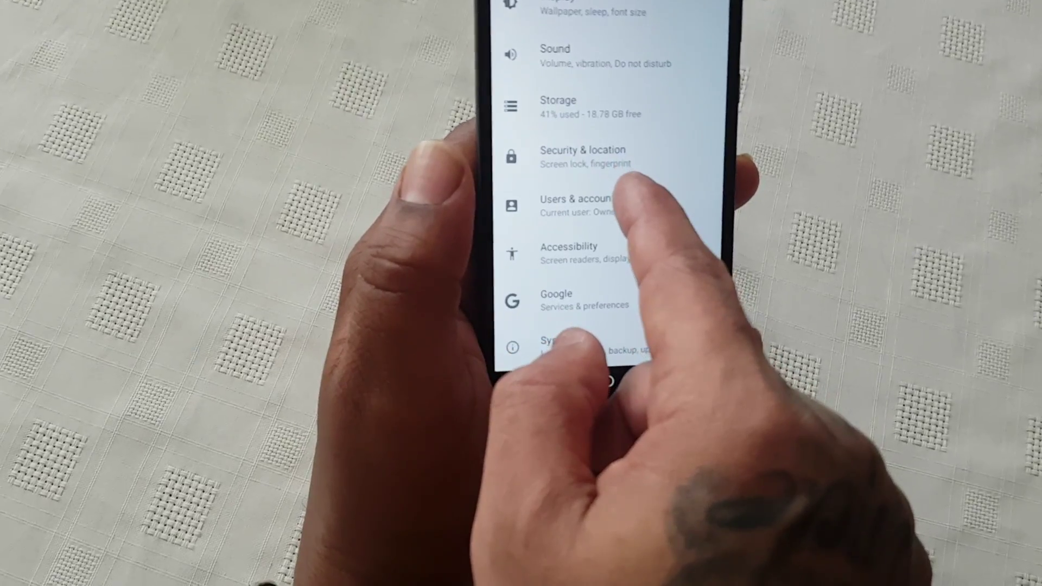
# Step: Go to Security & location to reach the Screen lock and other device security options
pyautogui.click(583, 156)
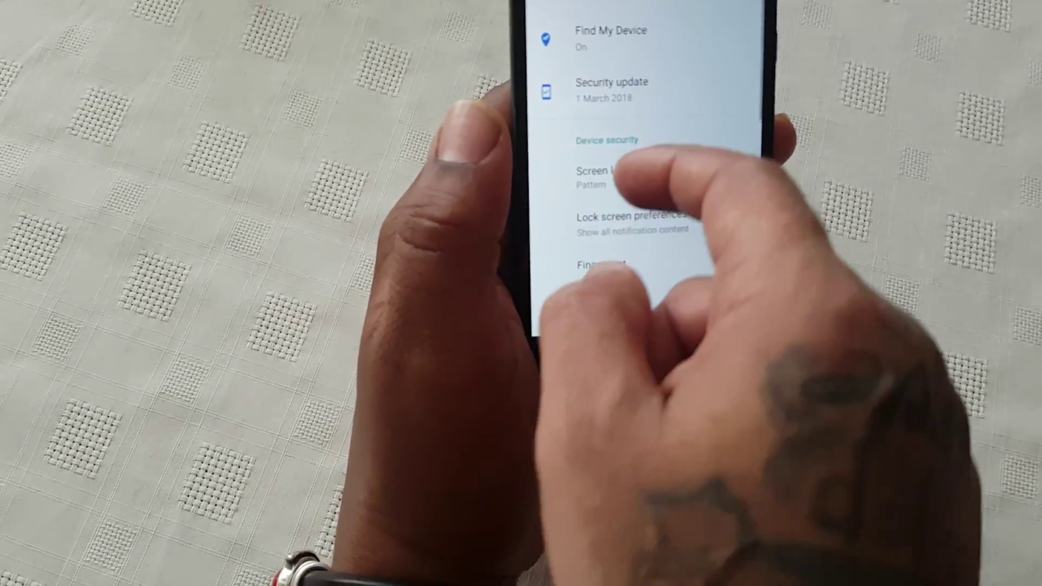